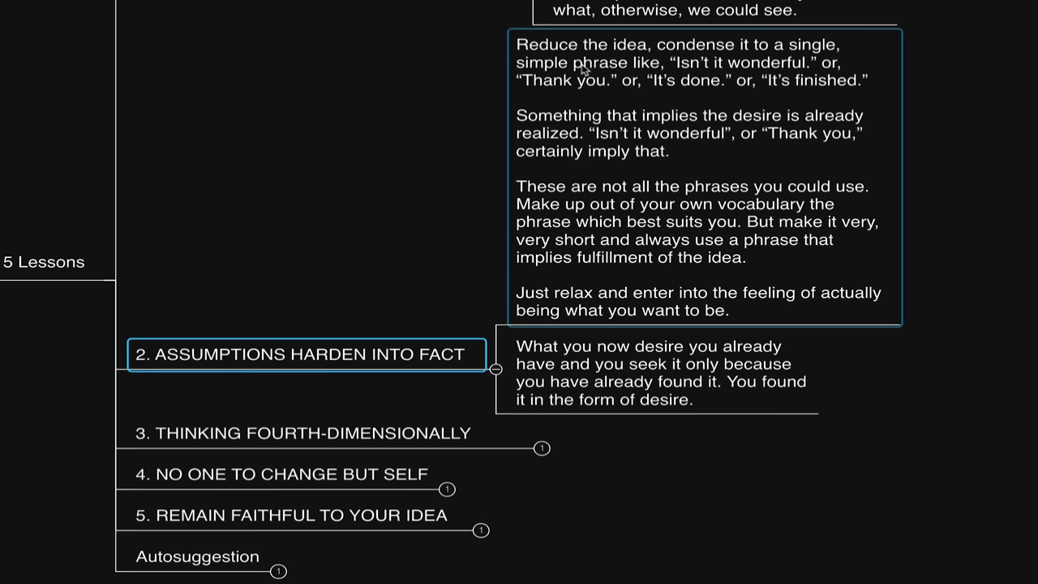
mouse_move(794, 62)
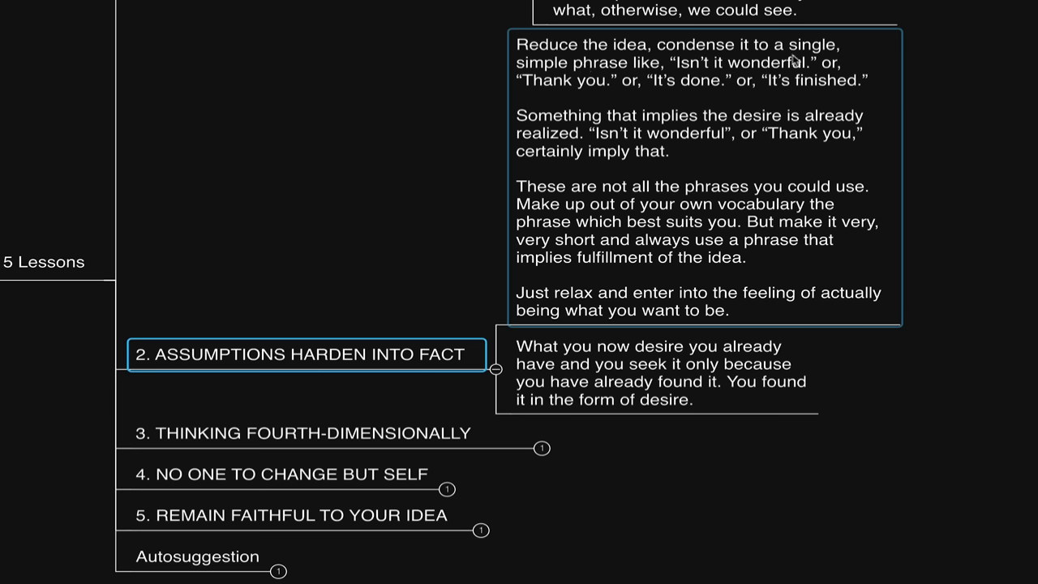
mouse_move(797, 62)
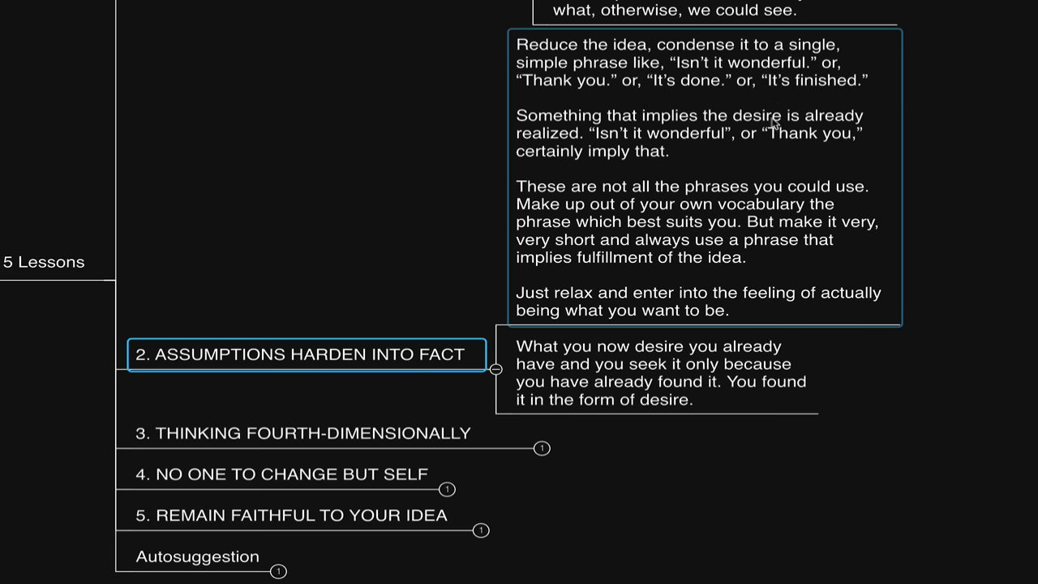
mouse_move(762, 165)
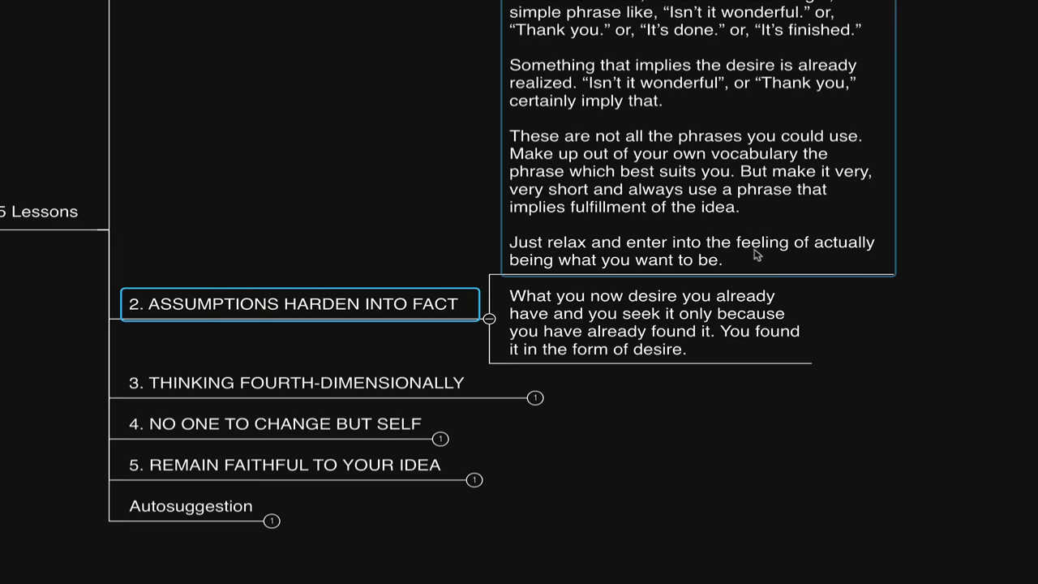
mouse_move(760, 259)
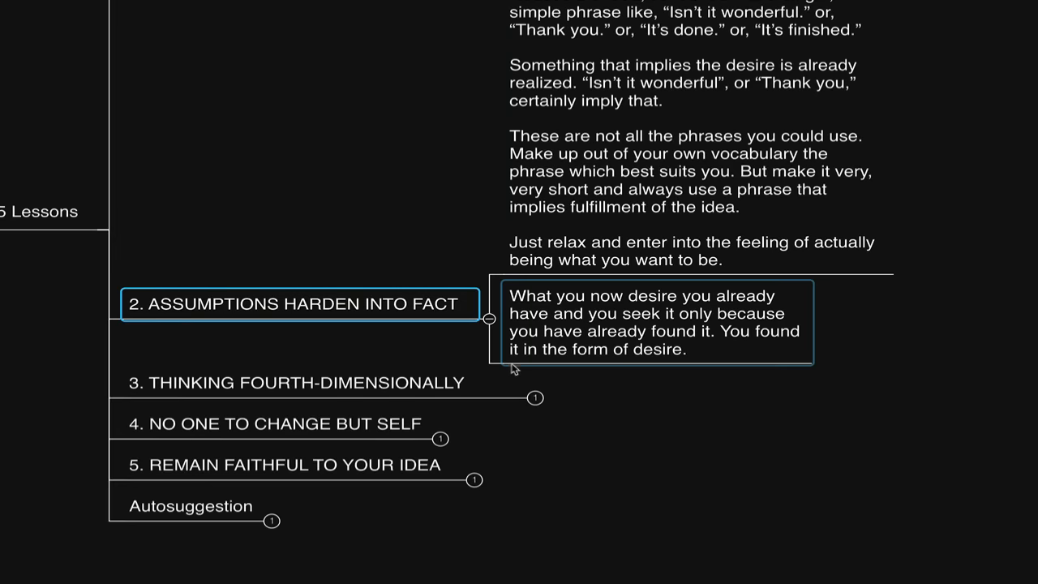
mouse_move(590, 336)
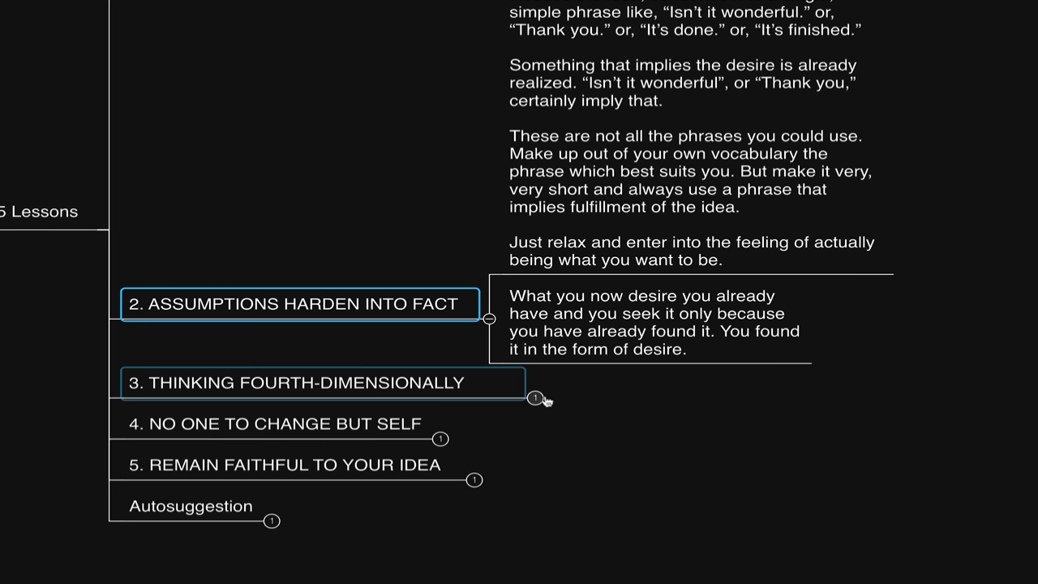
mouse_move(548, 400)
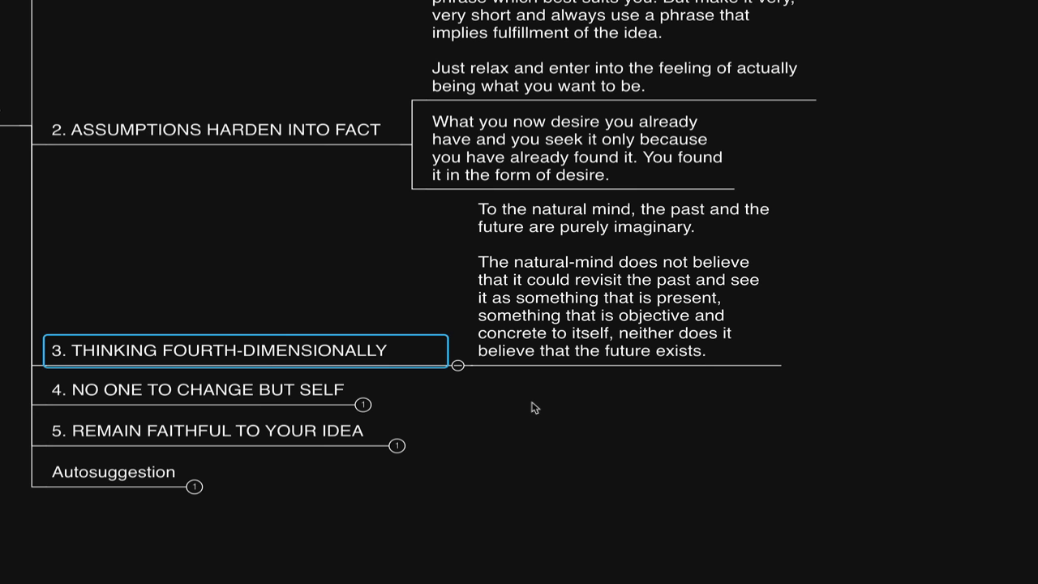
mouse_move(474, 396)
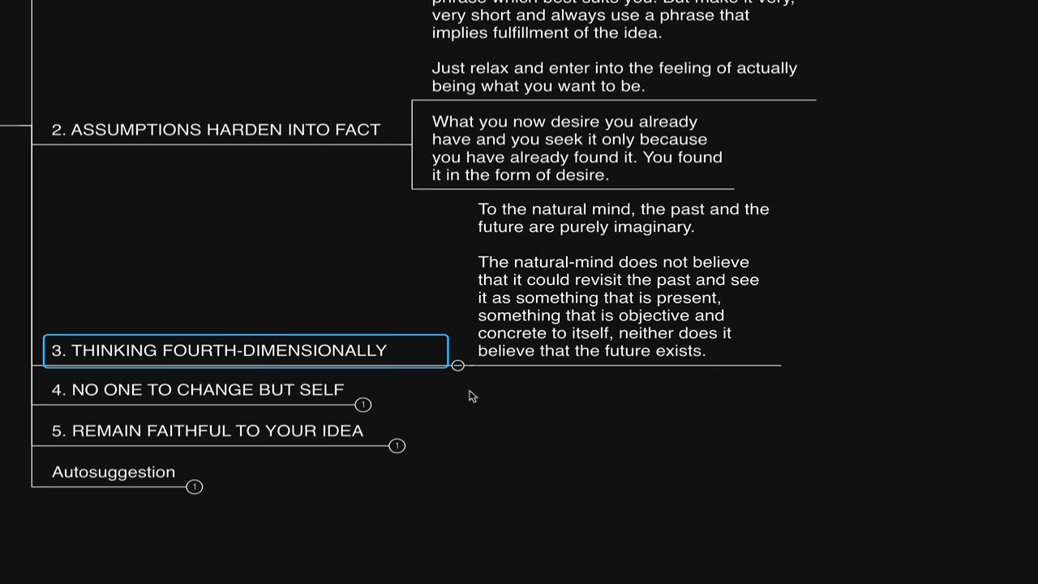
mouse_move(425, 373)
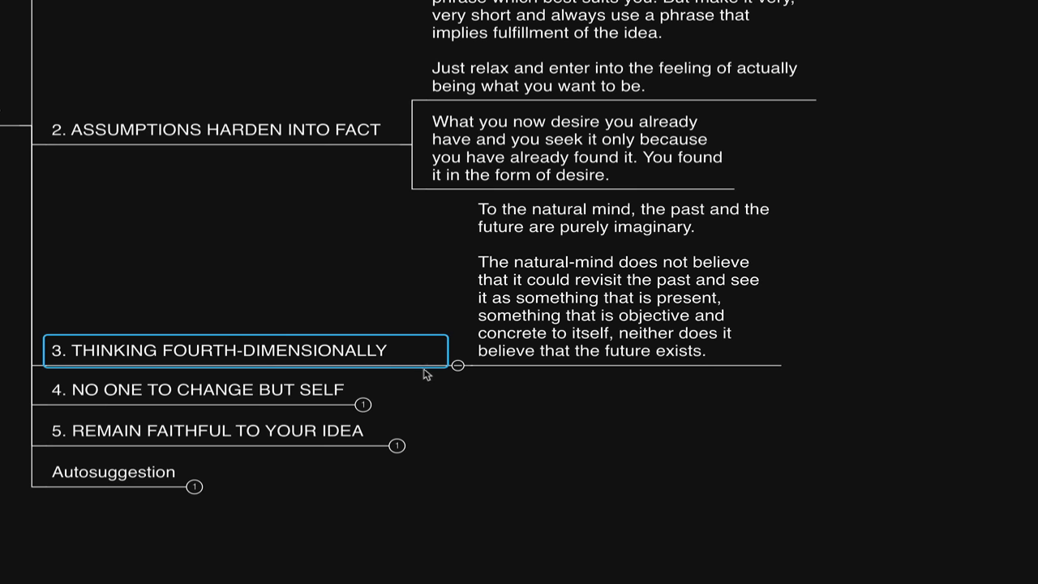
click(198, 431)
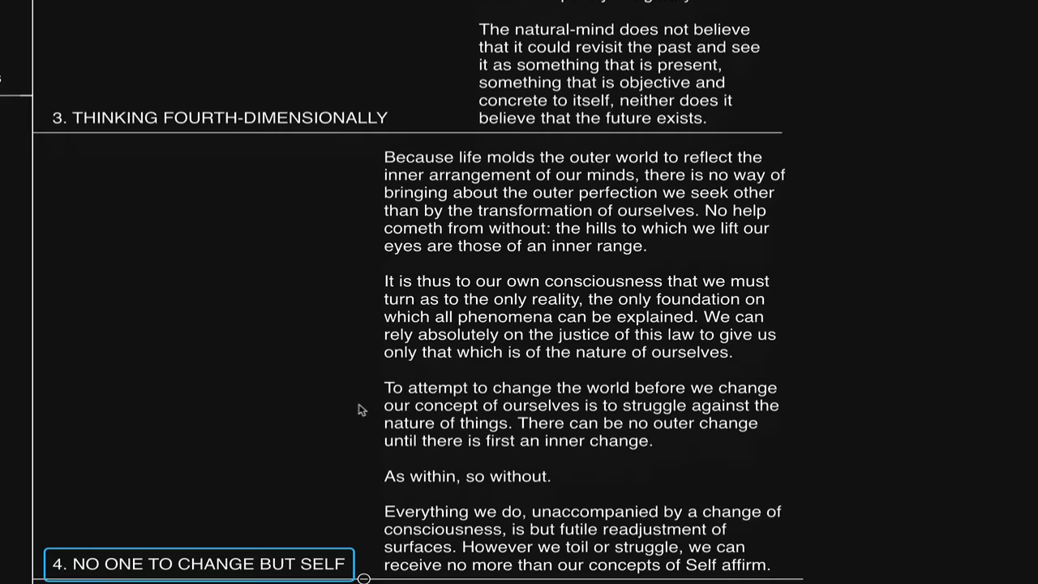
- Scroll down to read the inner-change note beside '4. No One to Change but Self'
scroll(down, 3)
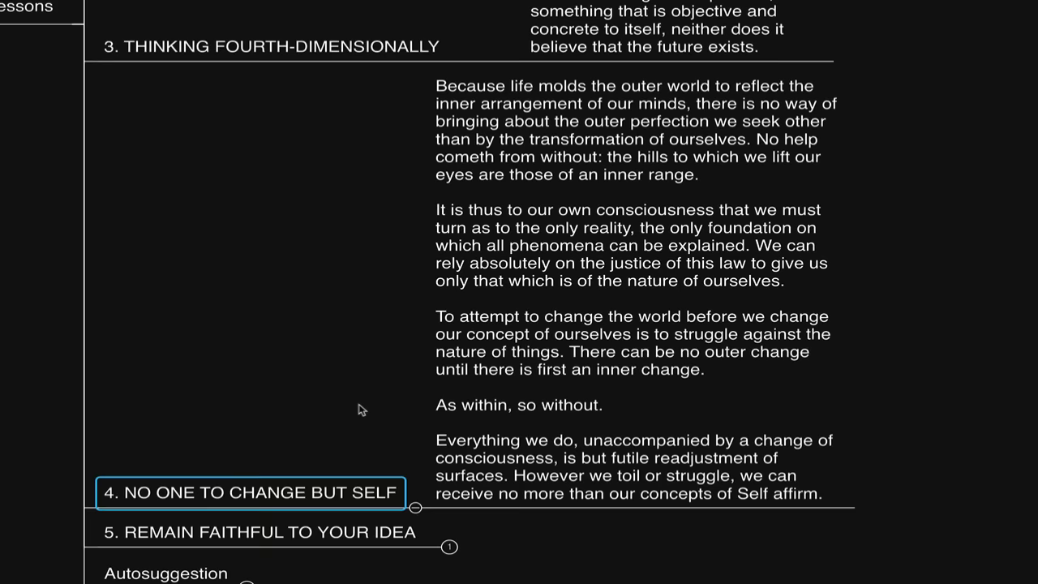
mouse_move(371, 405)
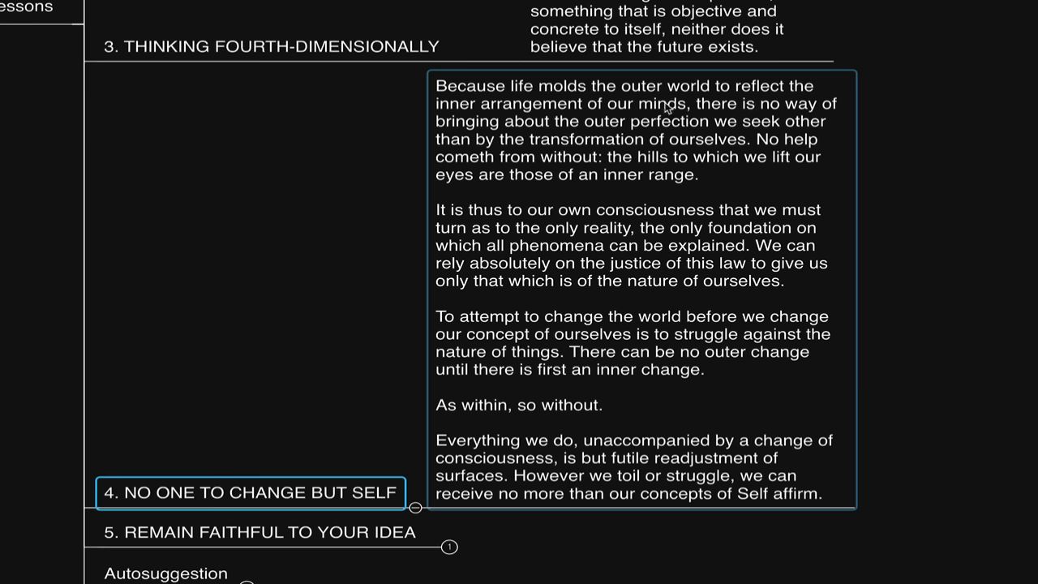
mouse_move(665, 110)
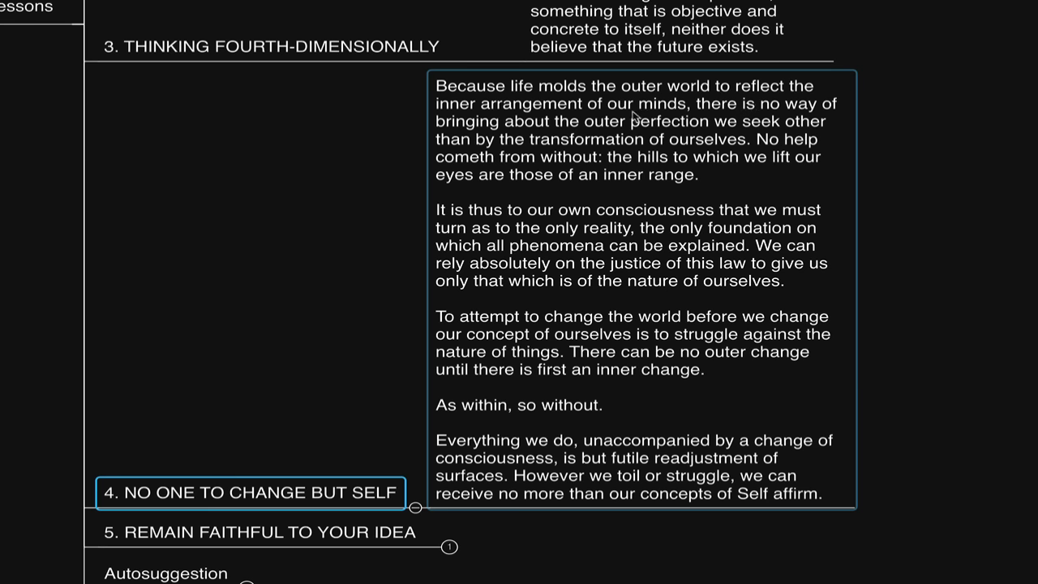
mouse_move(795, 159)
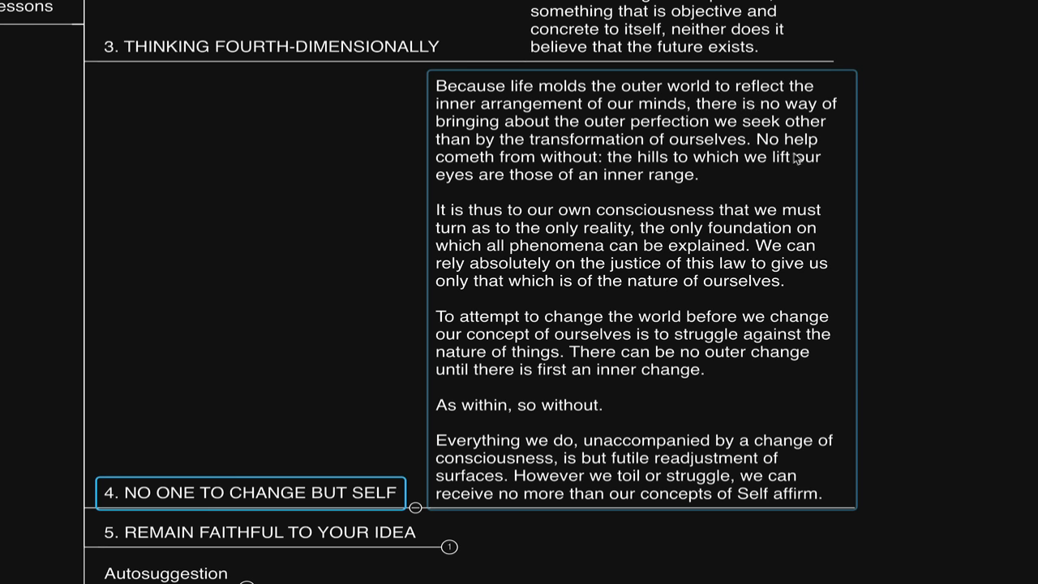
mouse_move(717, 152)
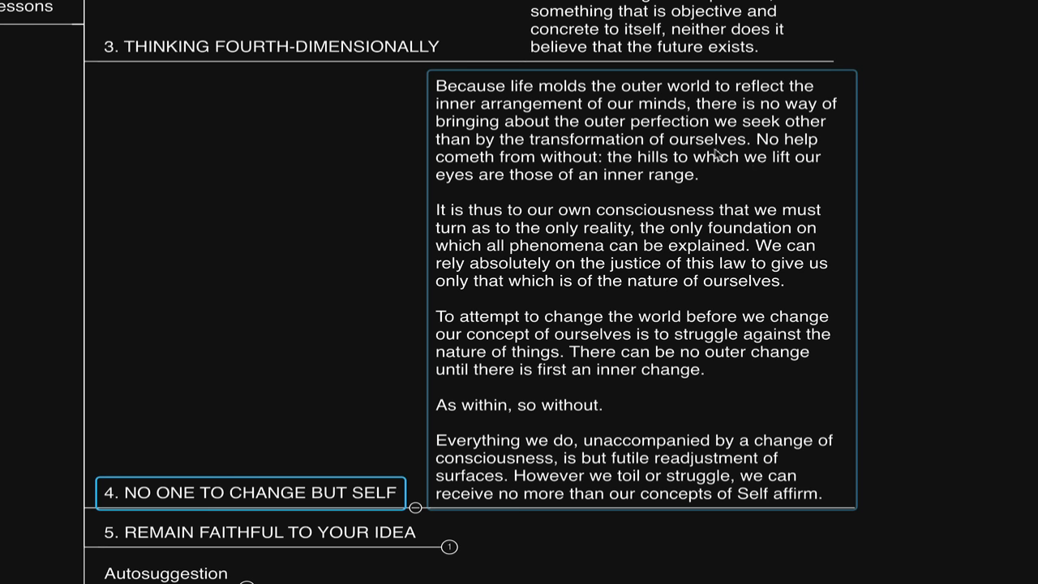
mouse_move(764, 139)
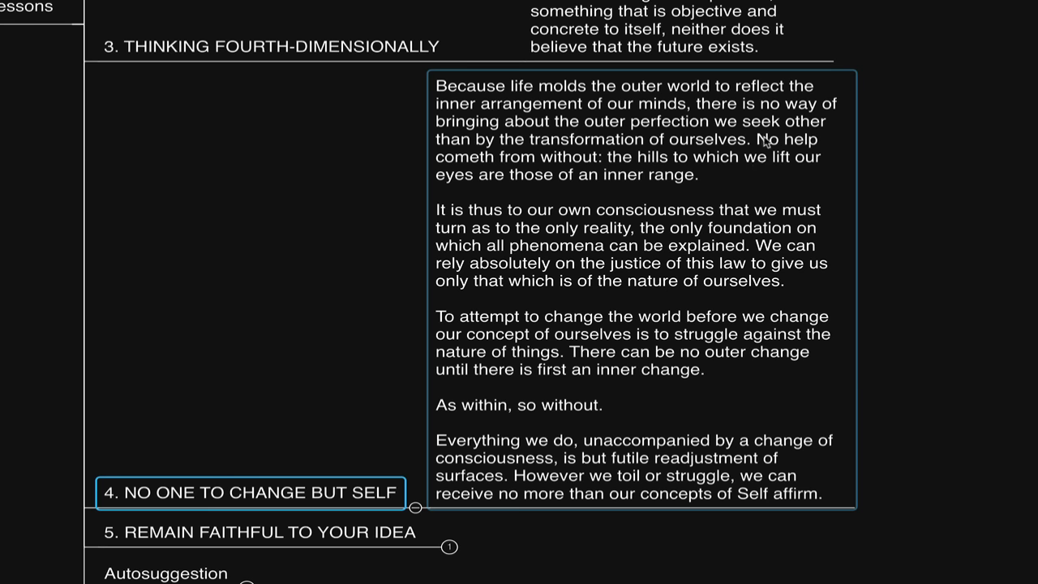
mouse_move(681, 155)
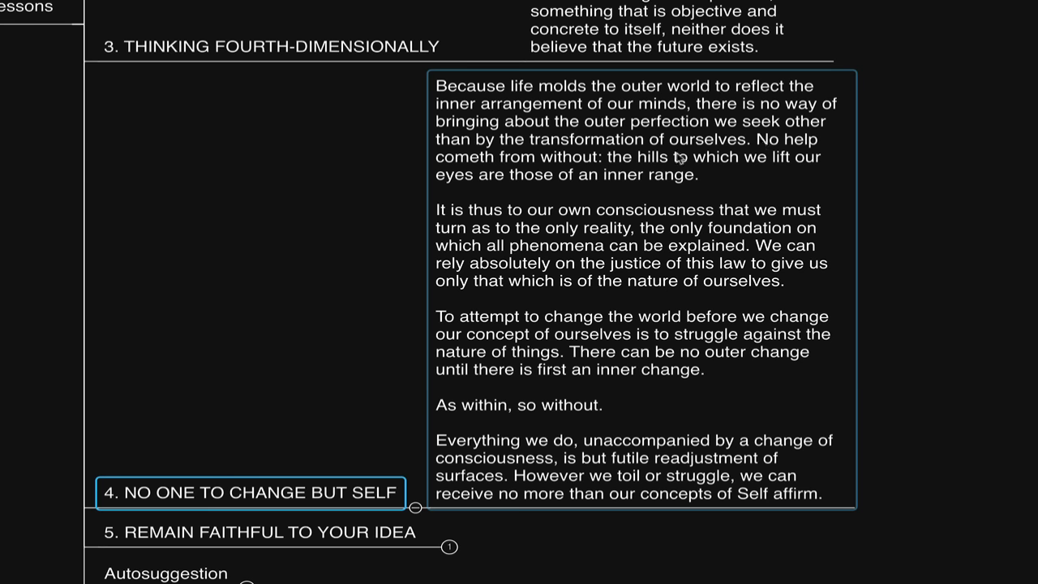
mouse_move(707, 188)
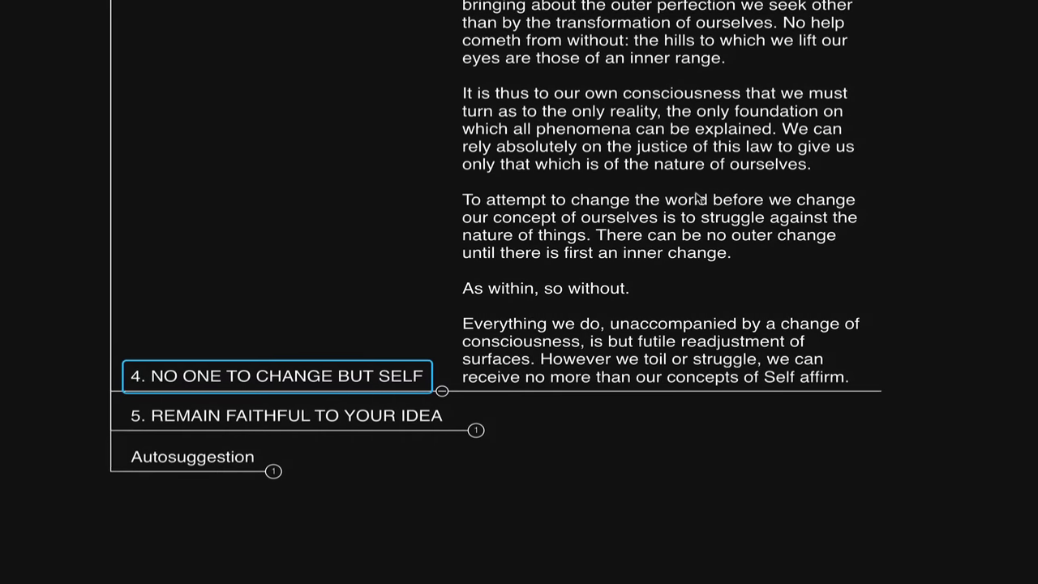
scroll(down, 3)
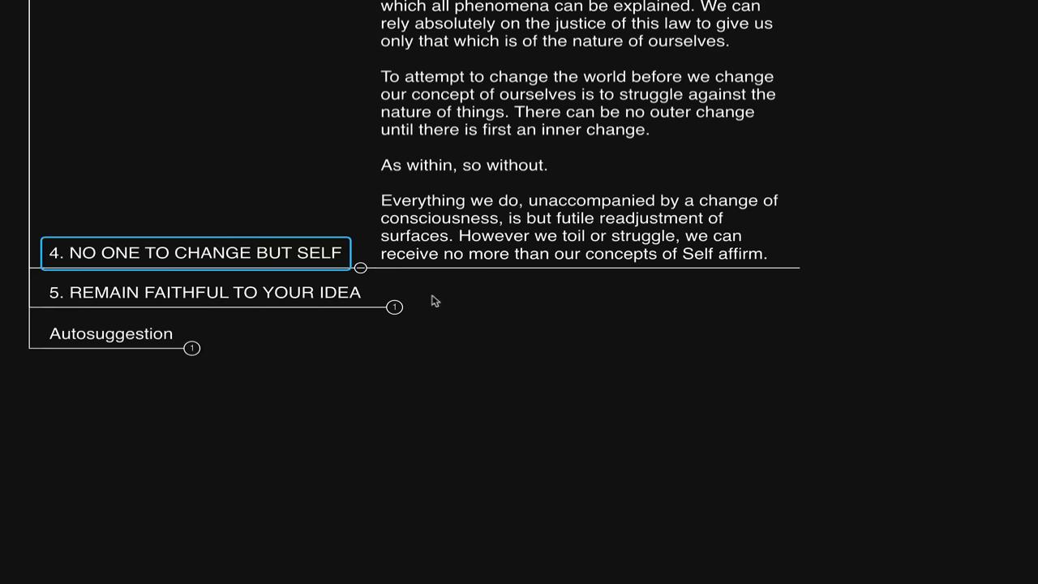
mouse_move(434, 294)
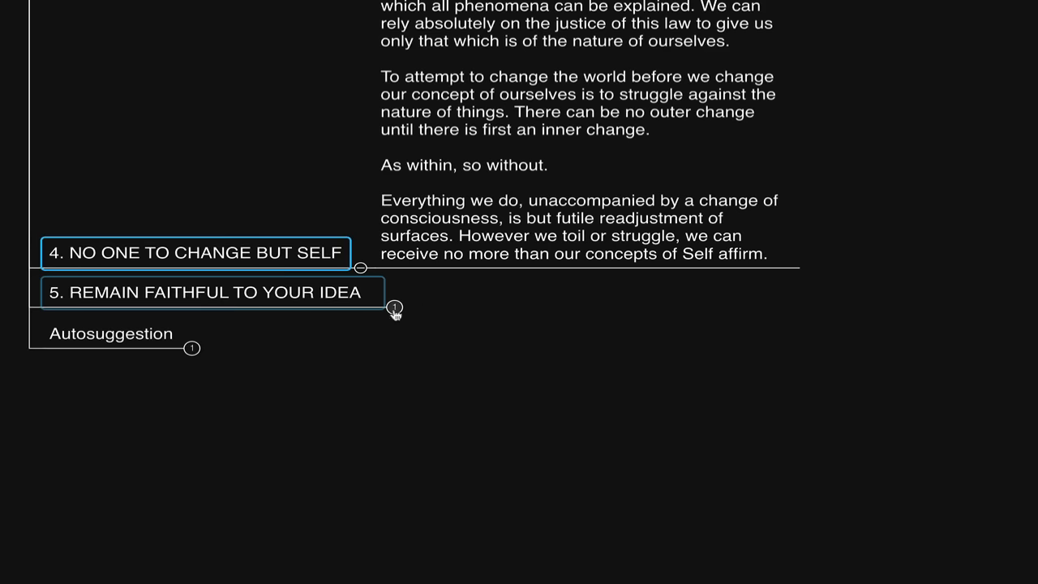
- Expand the note on seeing the invisible under '5. Remain Faithful to Your Idea'
click(395, 308)
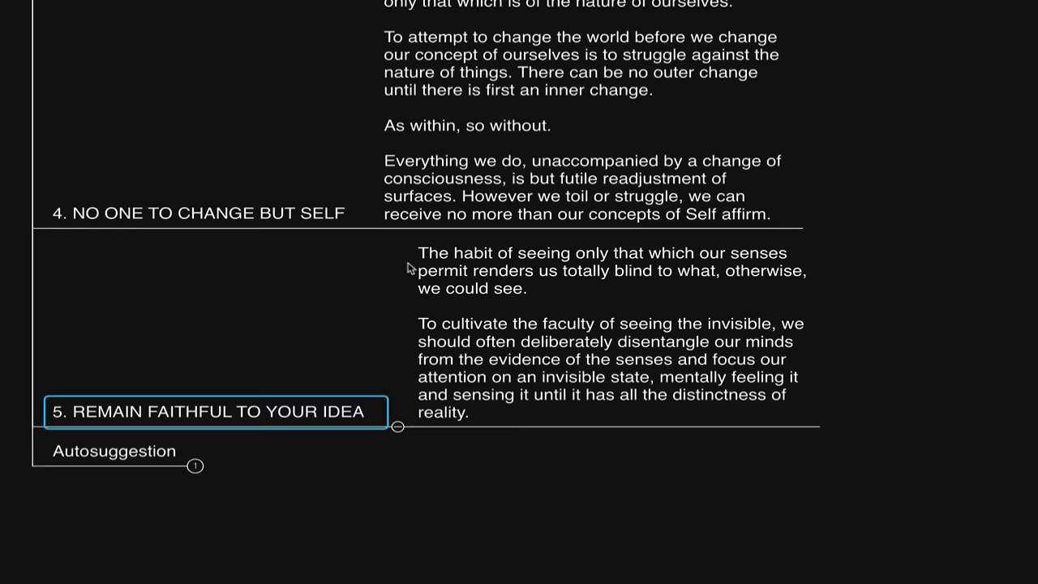
click(532, 335)
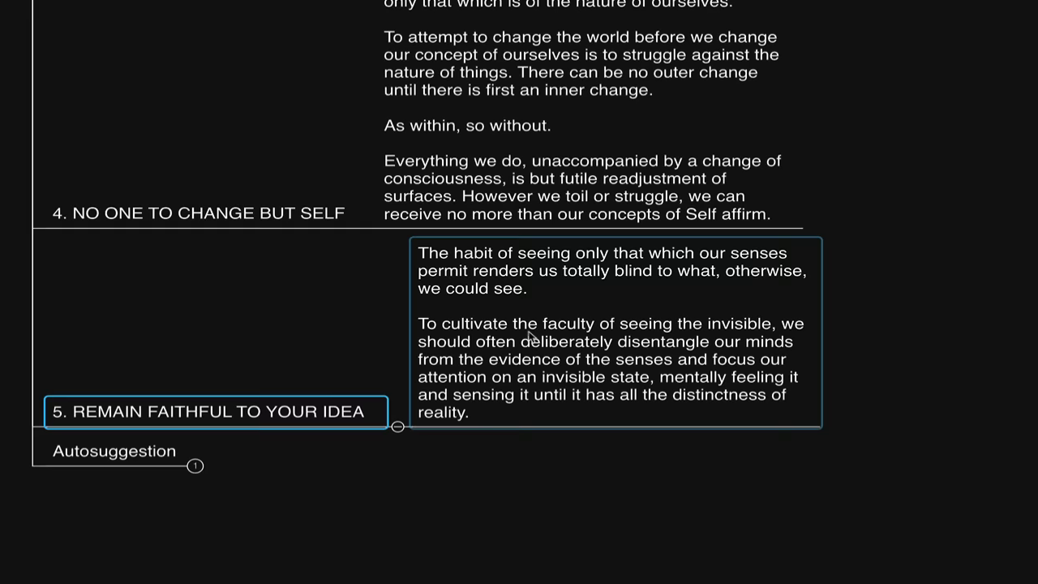
mouse_move(522, 331)
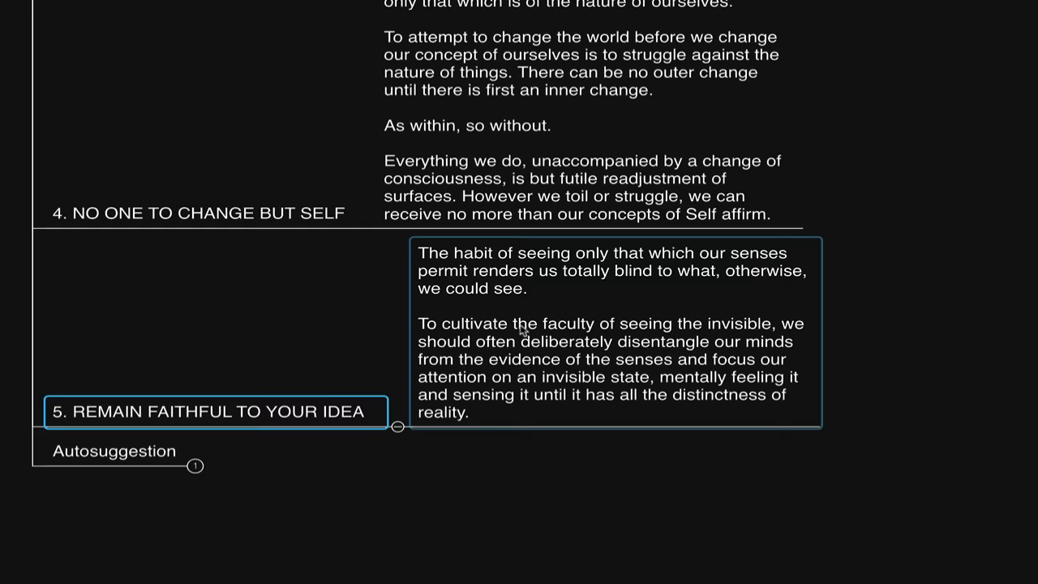
mouse_move(609, 334)
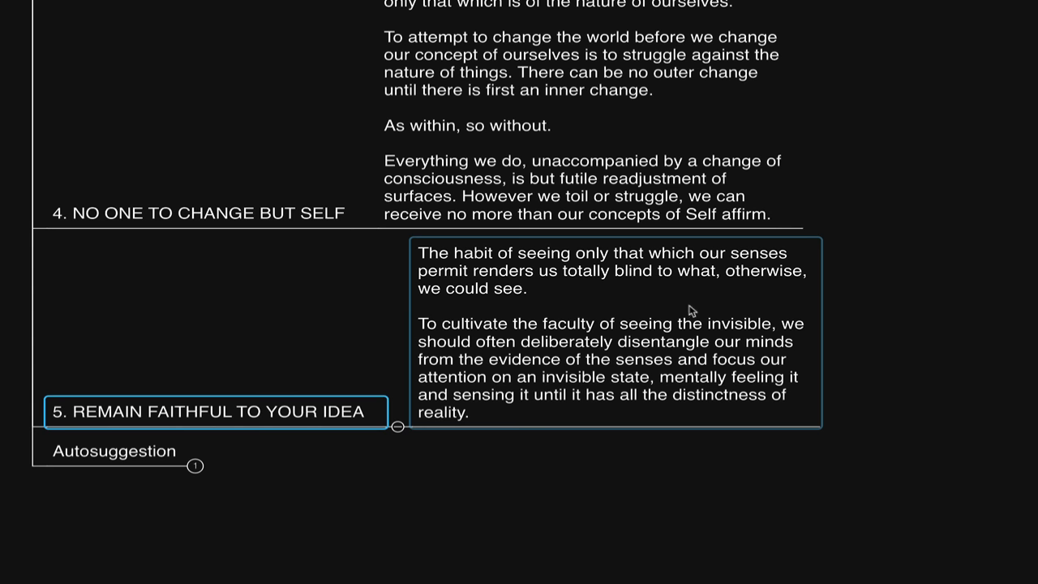
mouse_move(631, 316)
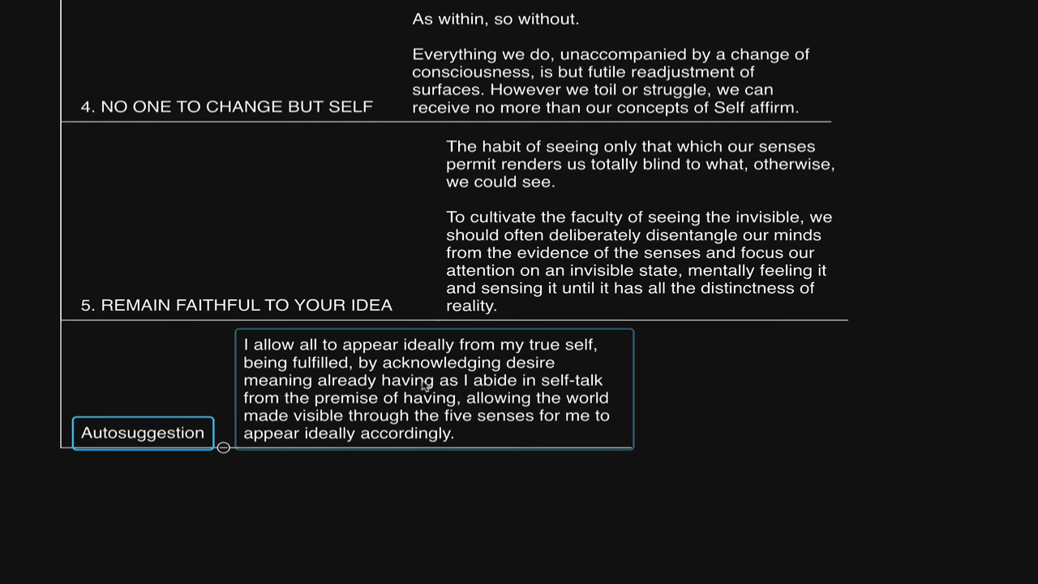
mouse_move(527, 365)
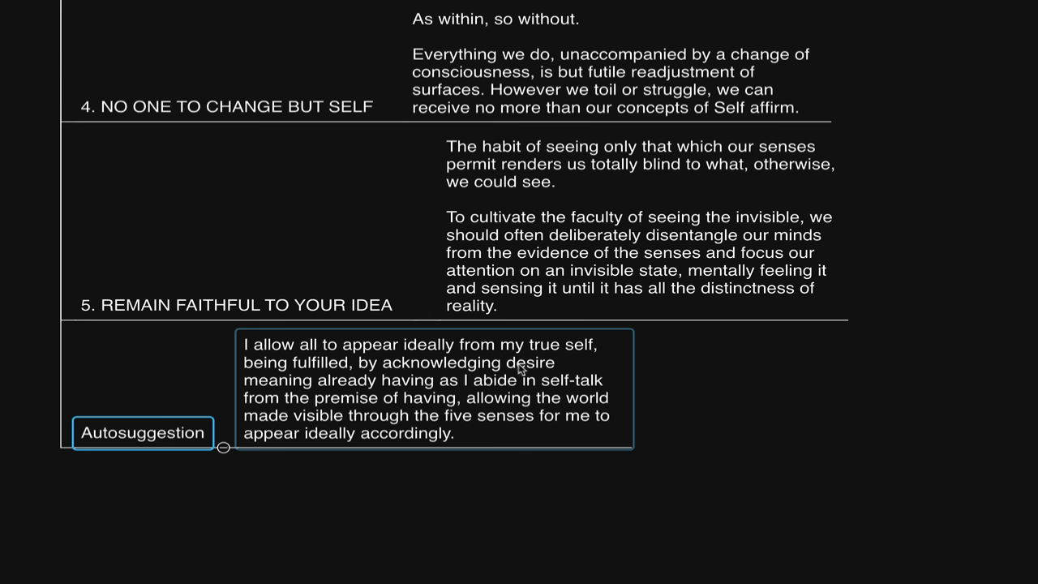
mouse_move(423, 389)
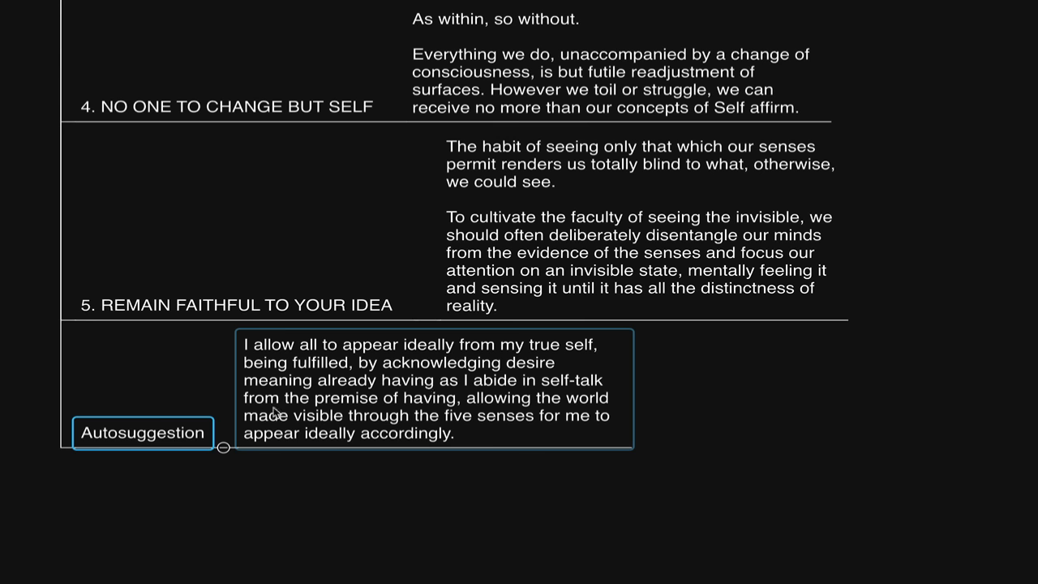
mouse_move(461, 419)
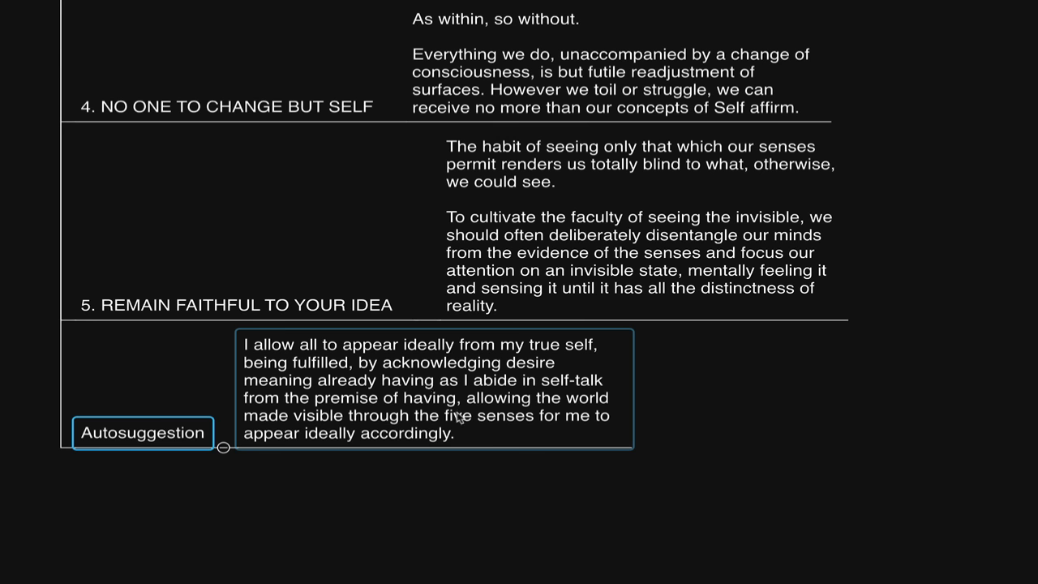
mouse_move(412, 429)
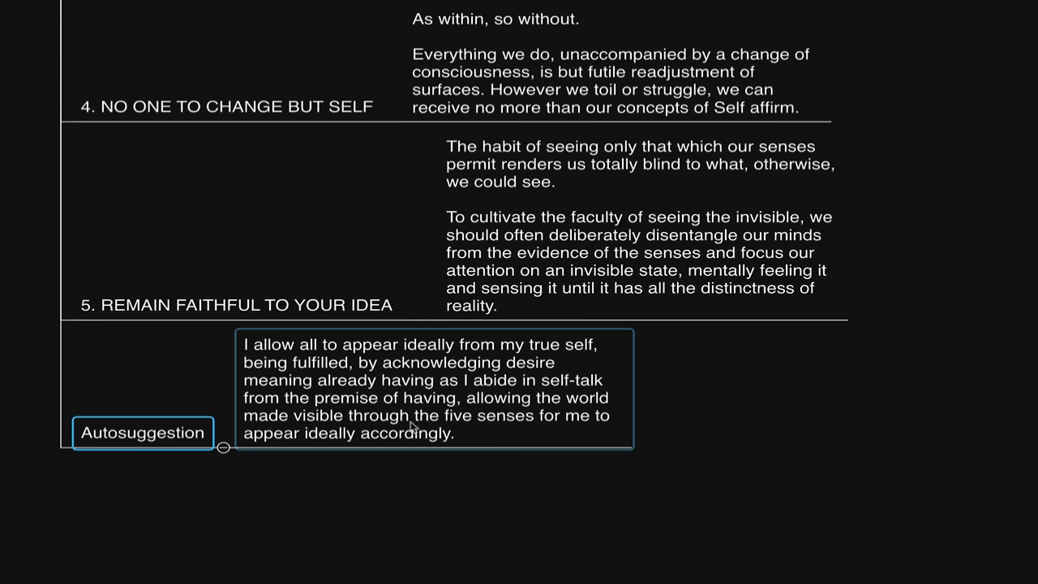
mouse_move(325, 437)
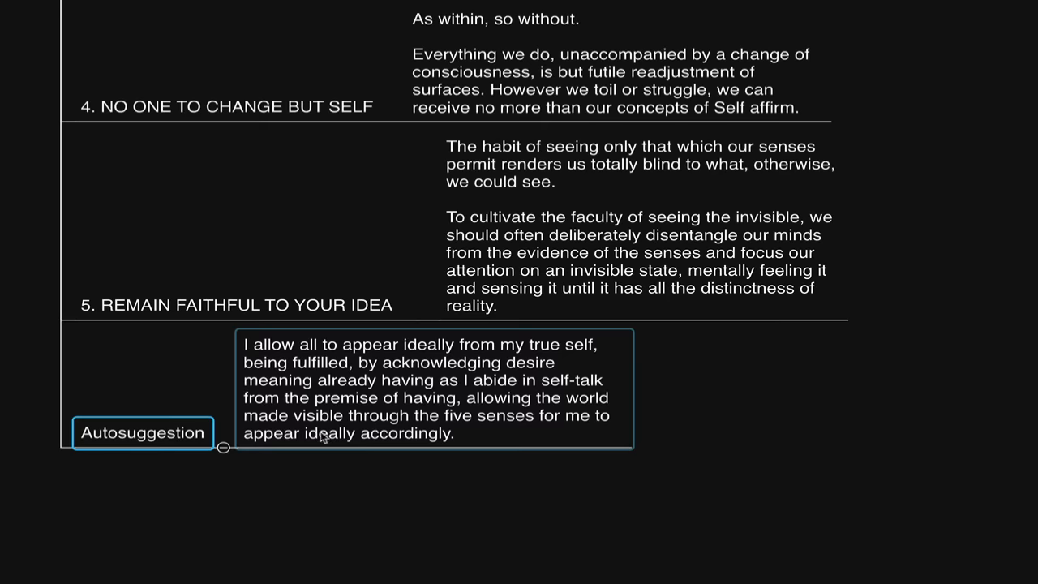
mouse_move(472, 448)
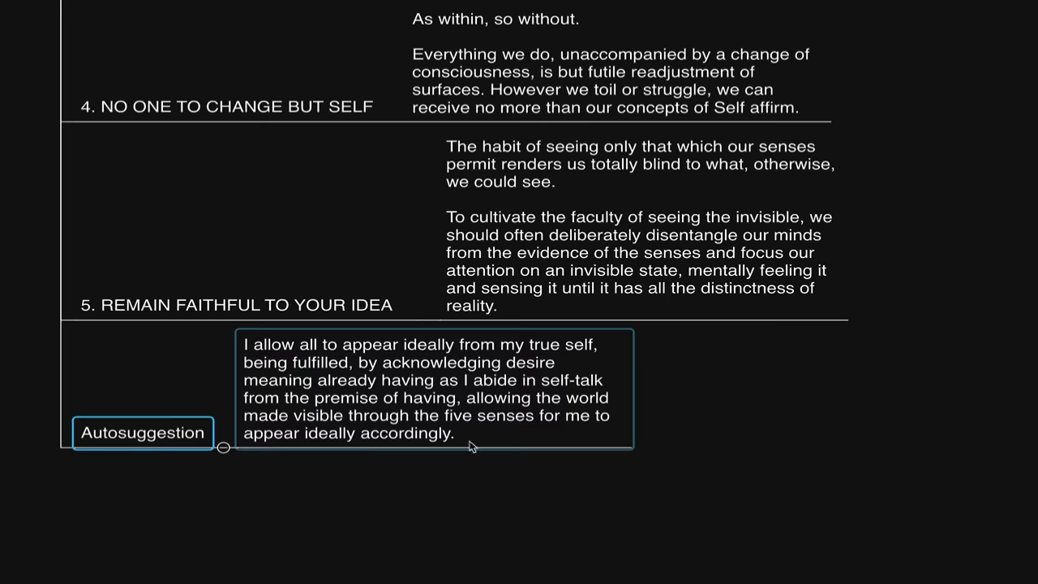